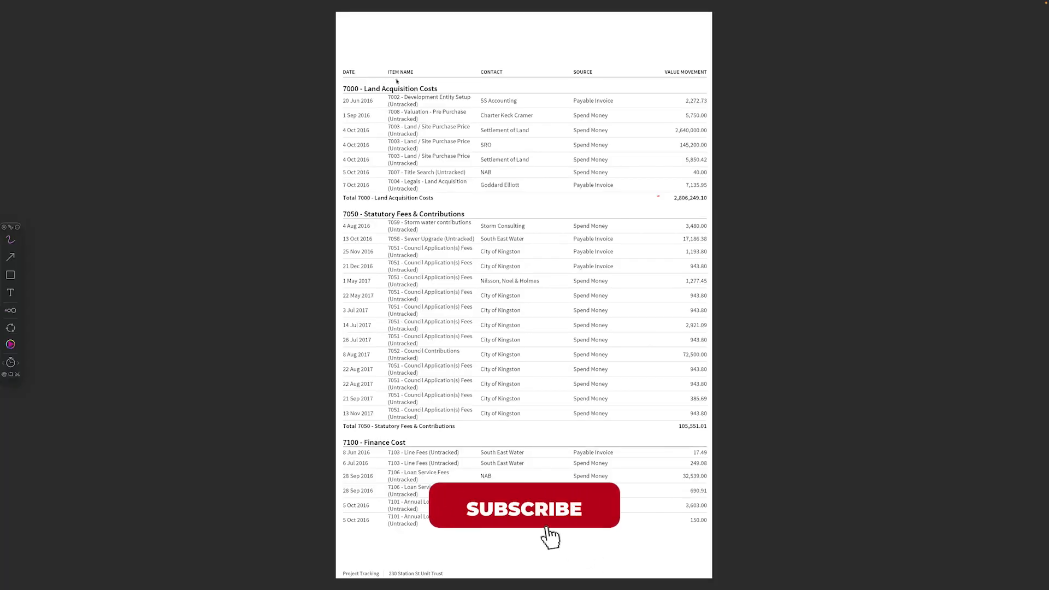
Scroll the cost report PDF from Land Acquisition Costs down to Total 7250 Selling & Marketing Cost 105,855.91
left_click(525, 508)
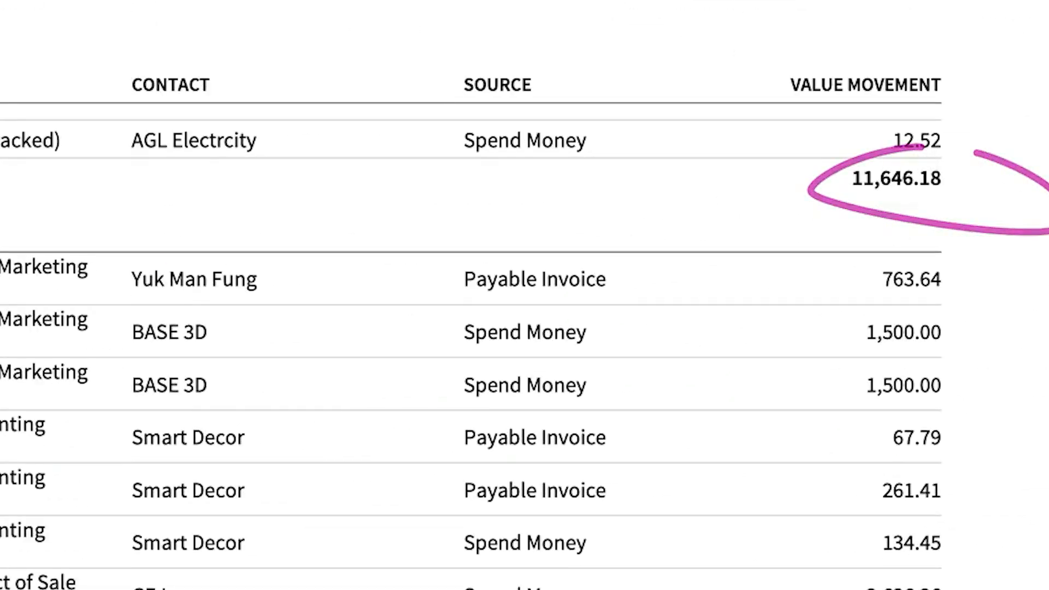
scroll("down", 3)
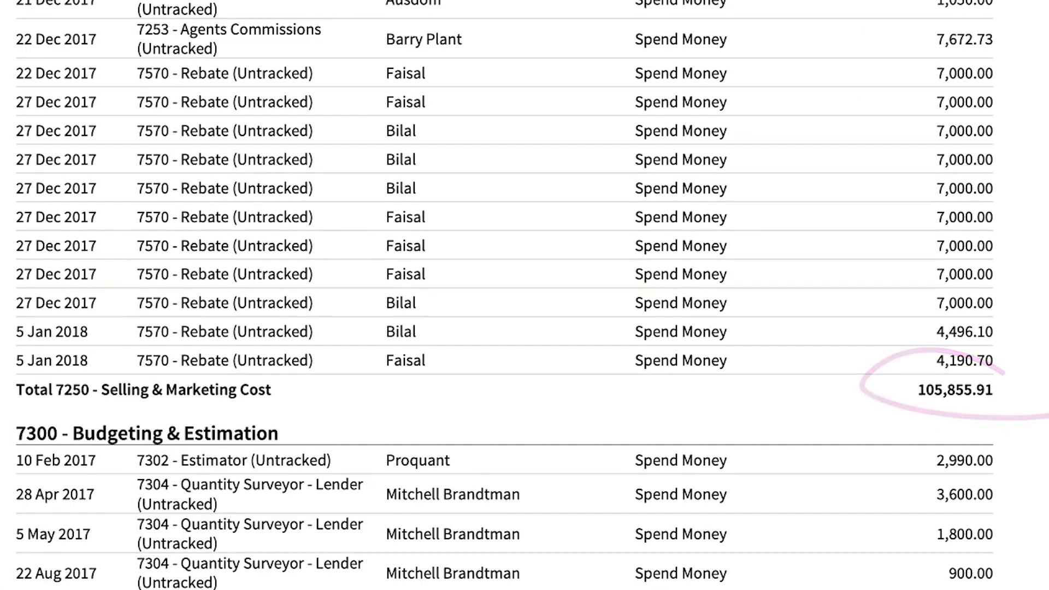
scroll("down", 3)
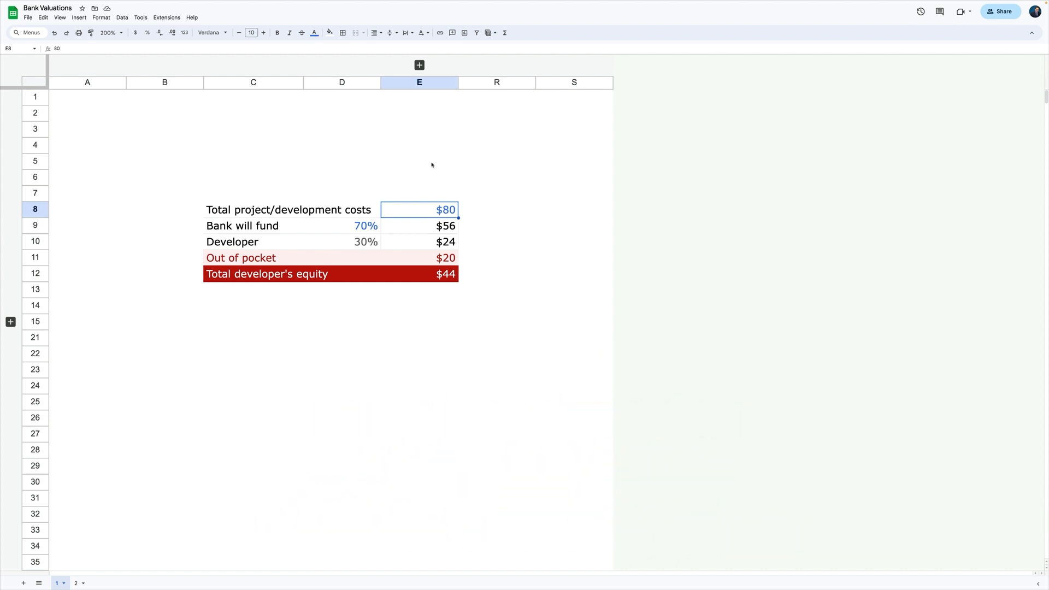
mouse_move(461, 221)
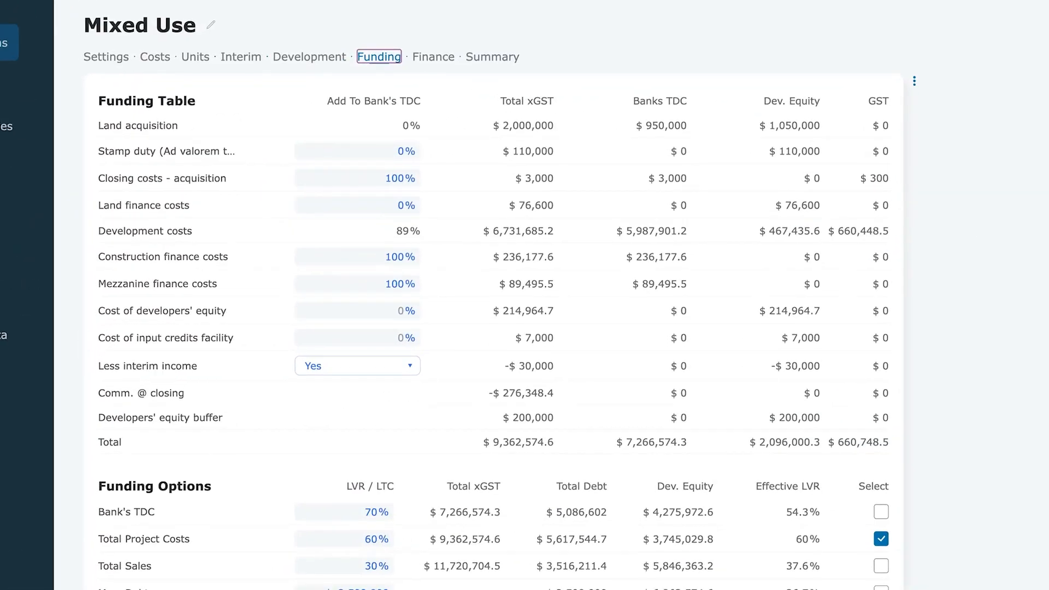
Reach the Mixed Use Funding page showing the funding table, Funding Options and $660,748.5 GST credits
scroll("down", 3)
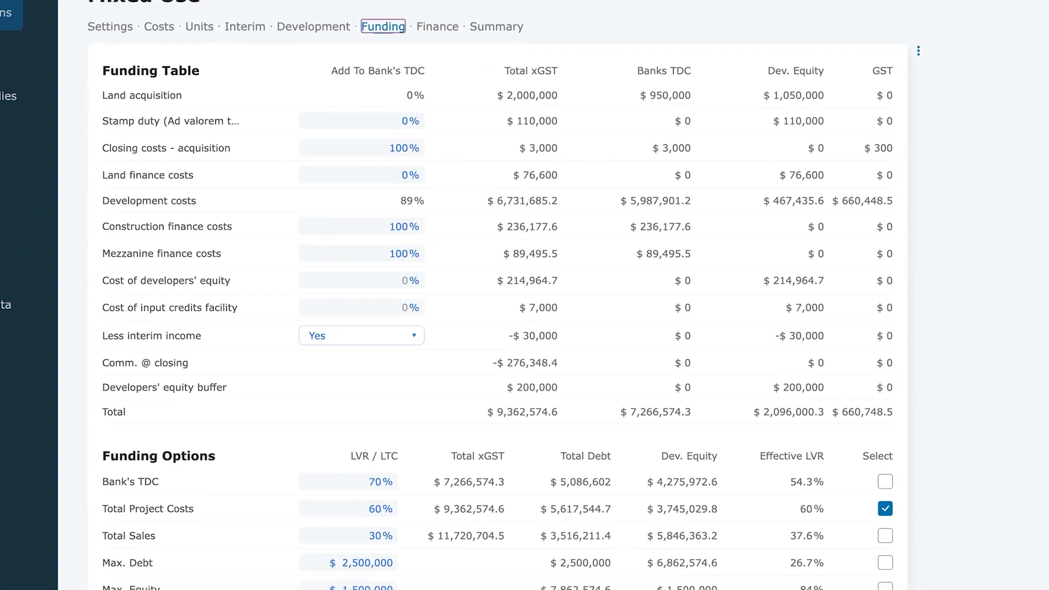
scroll("down", 3)
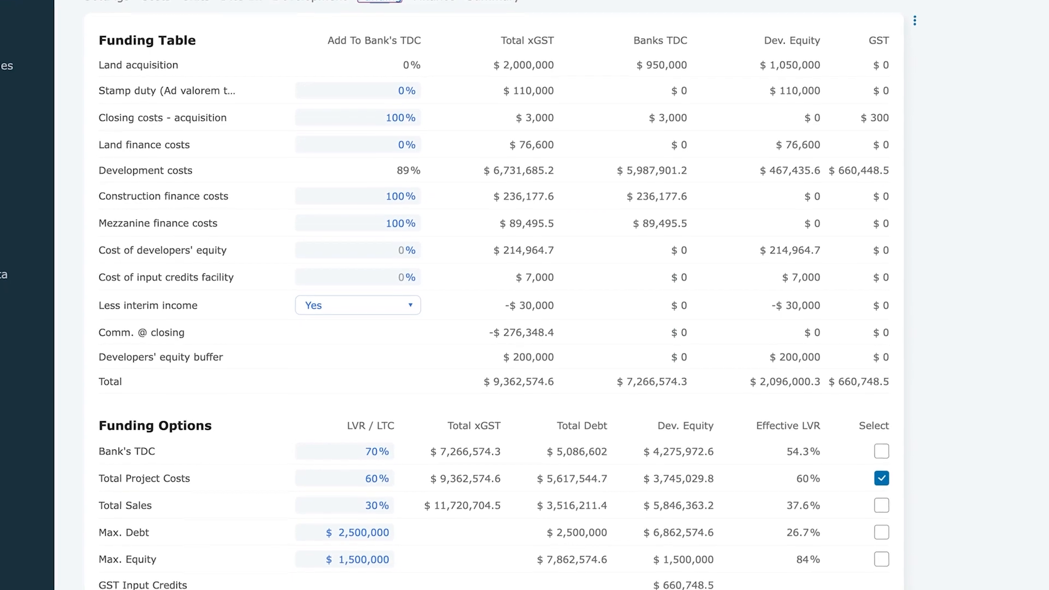
scroll("down", 3)
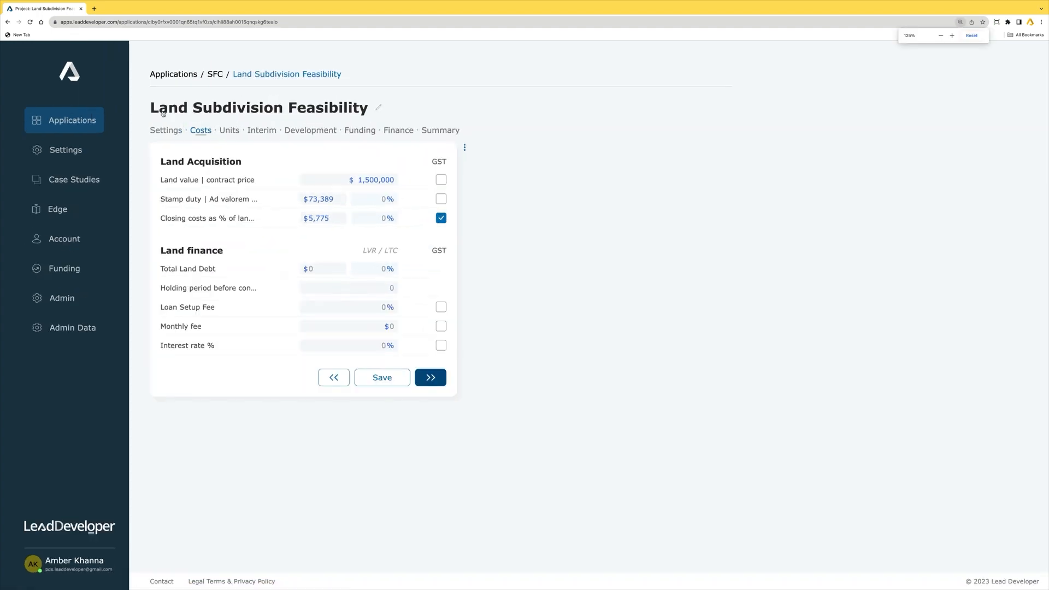
left_click(973, 35)
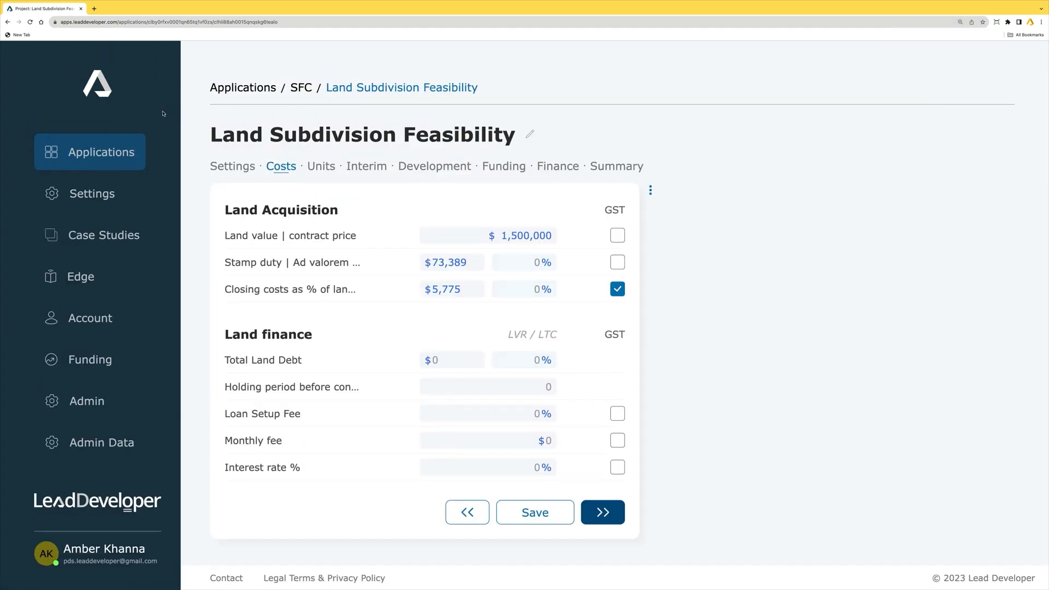
left_click(321, 167)
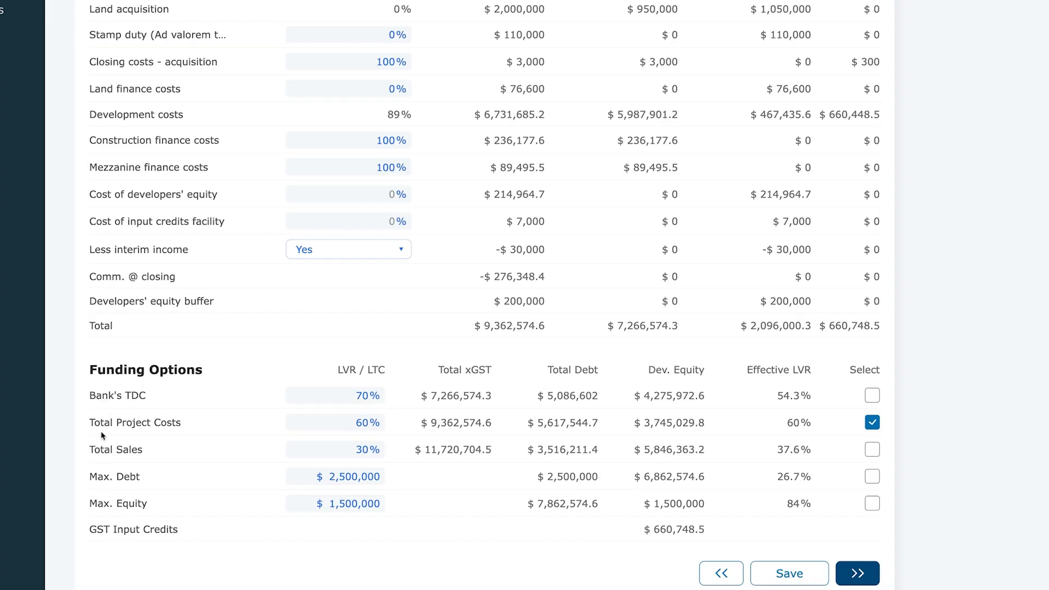
mouse_move(332, 455)
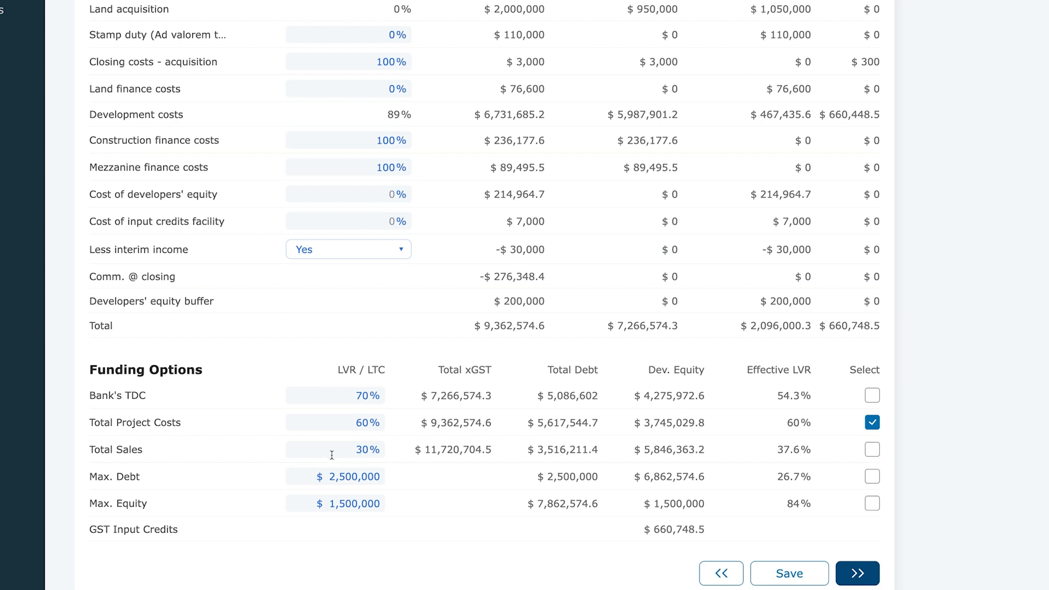
mouse_move(243, 485)
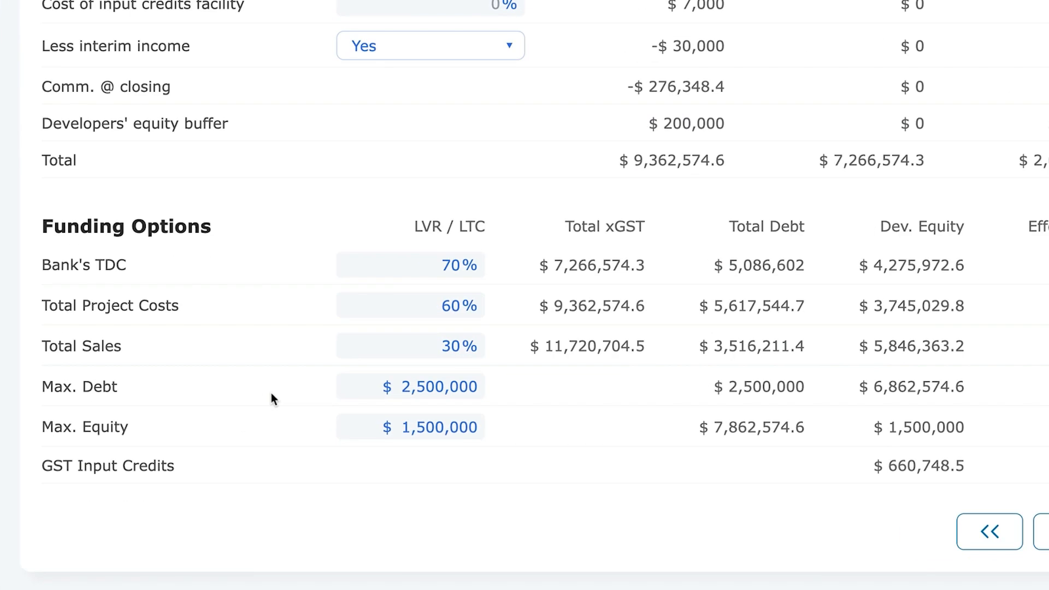
mouse_move(265, 398)
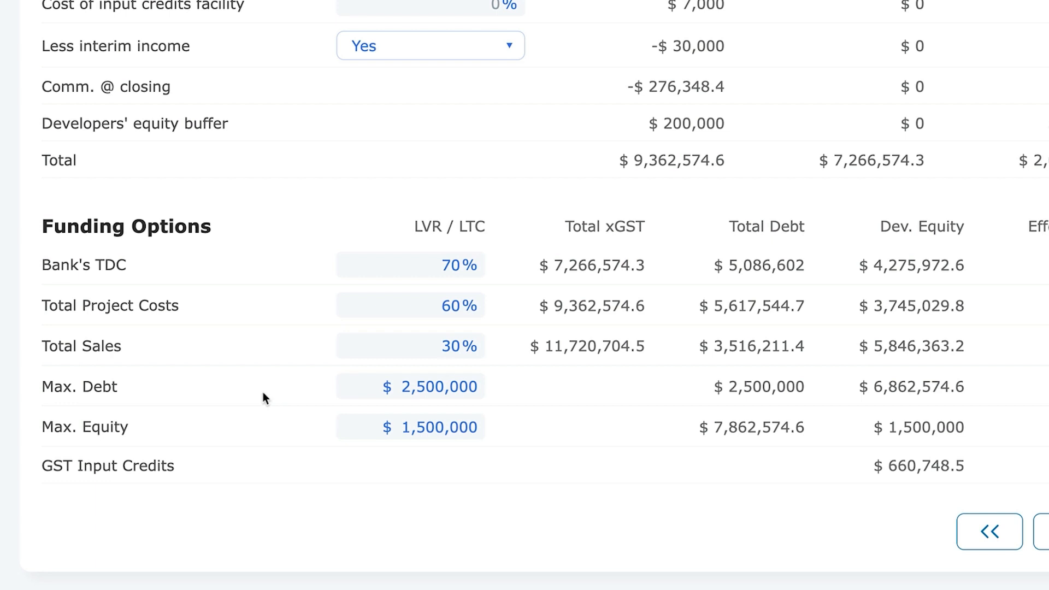
mouse_move(944, 406)
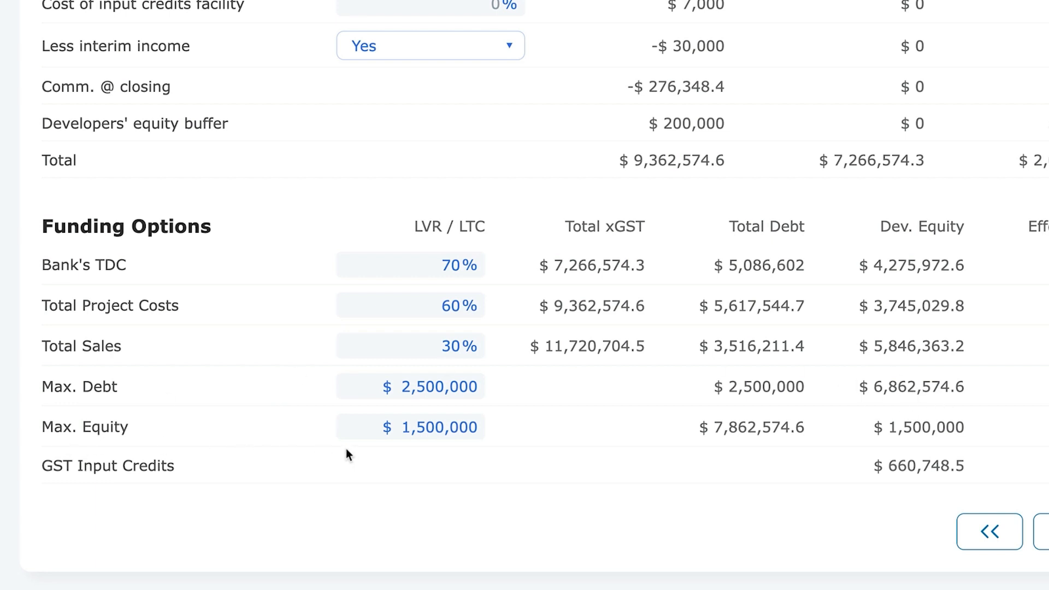
mouse_move(239, 444)
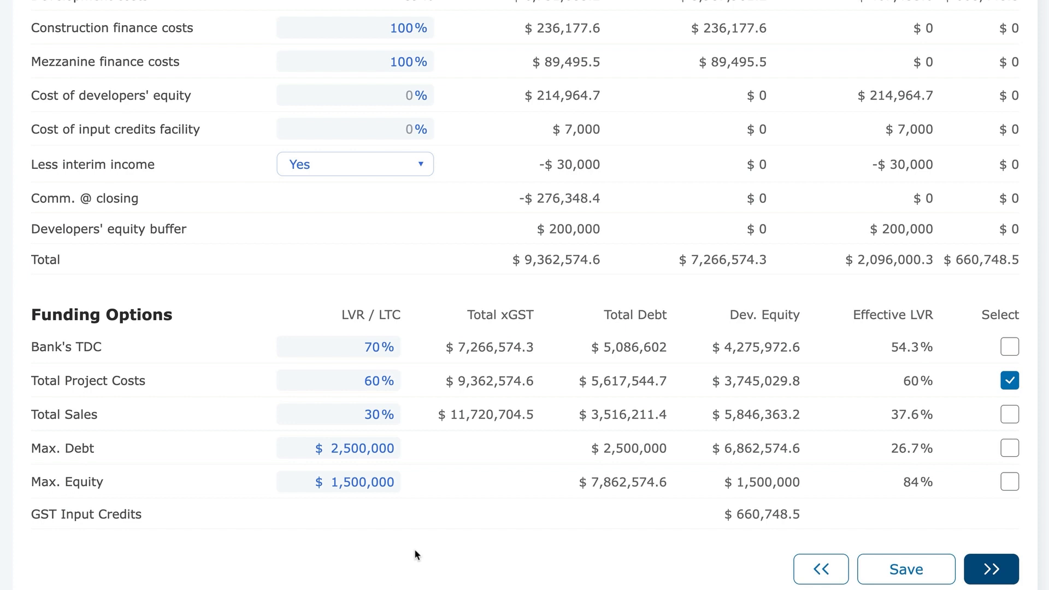
mouse_move(406, 548)
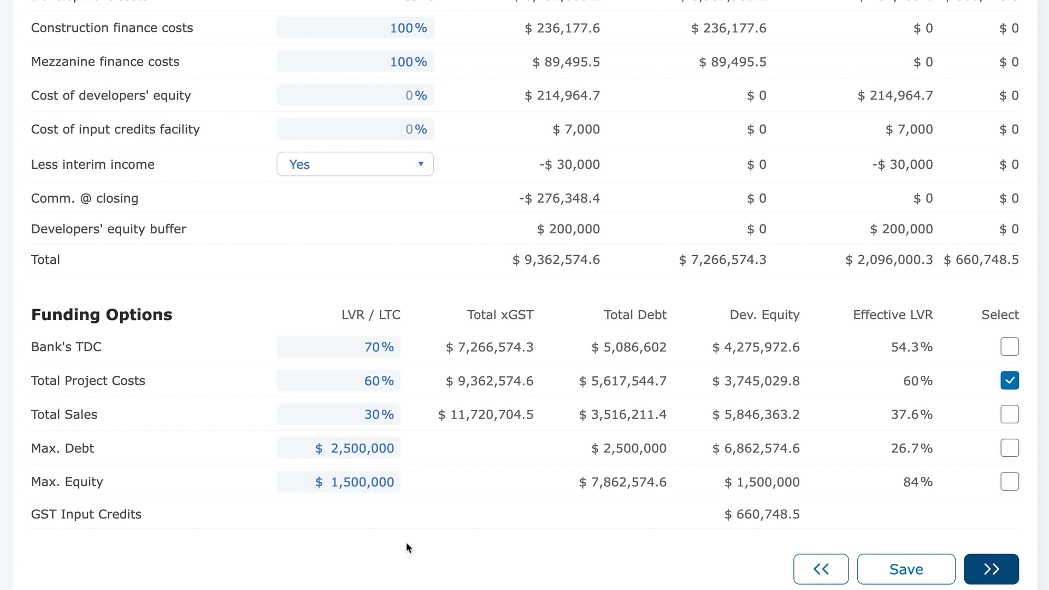
mouse_move(389, 547)
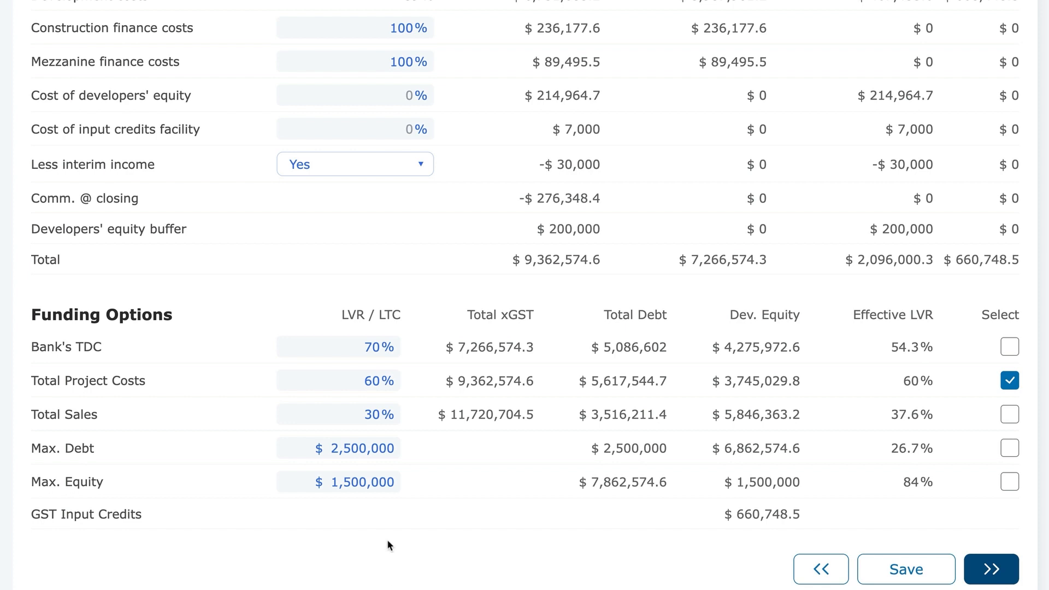
mouse_move(339, 371)
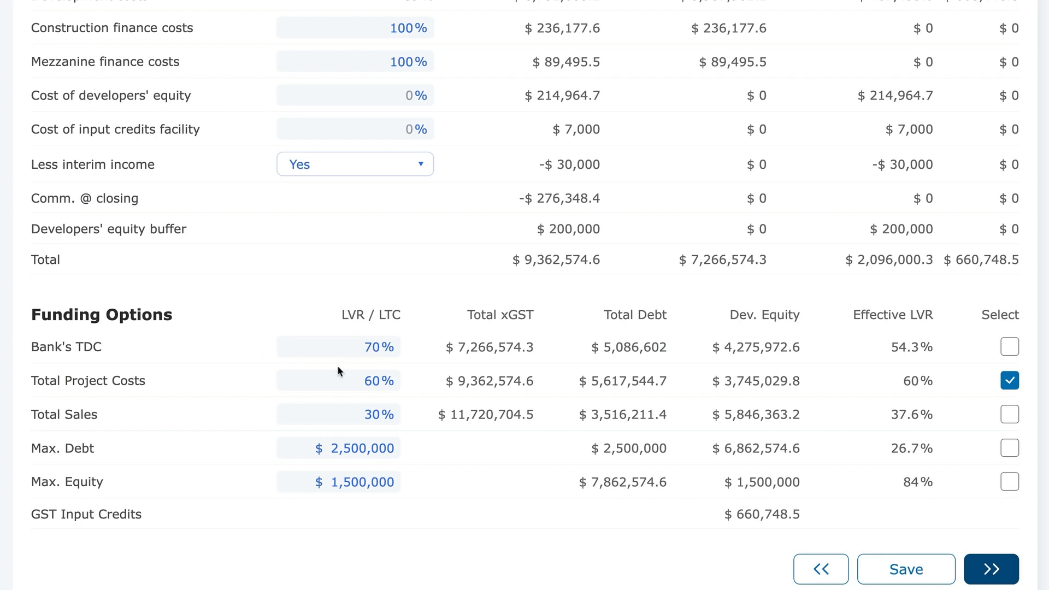
mouse_move(383, 418)
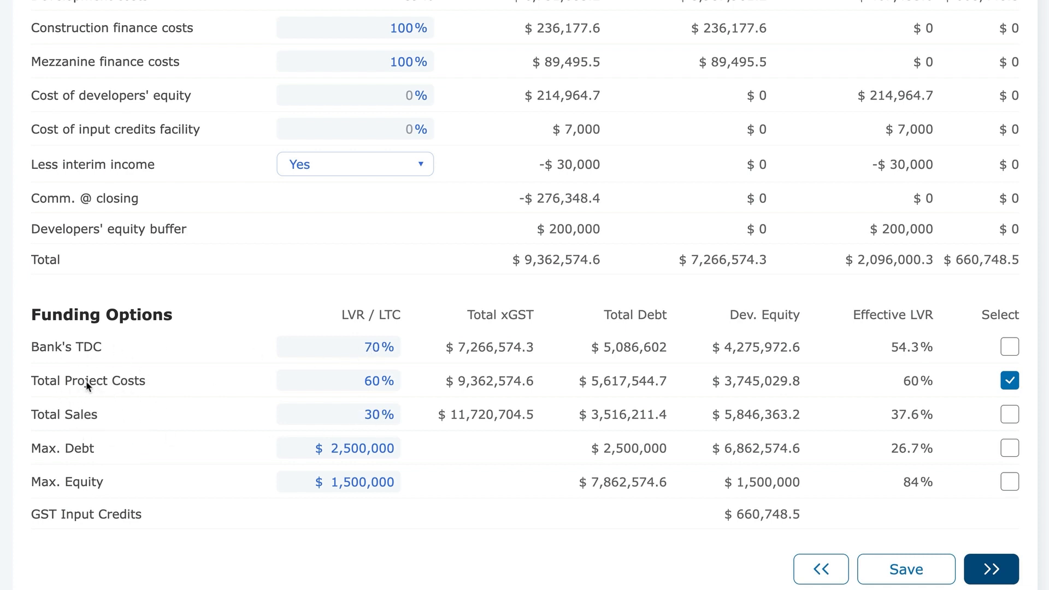
mouse_move(79, 424)
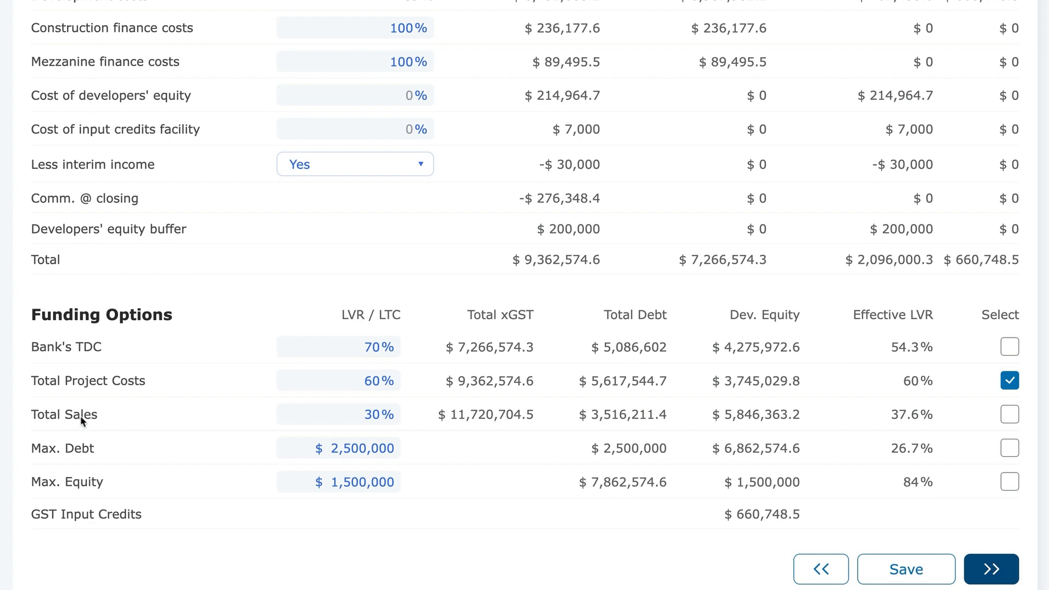
mouse_move(115, 395)
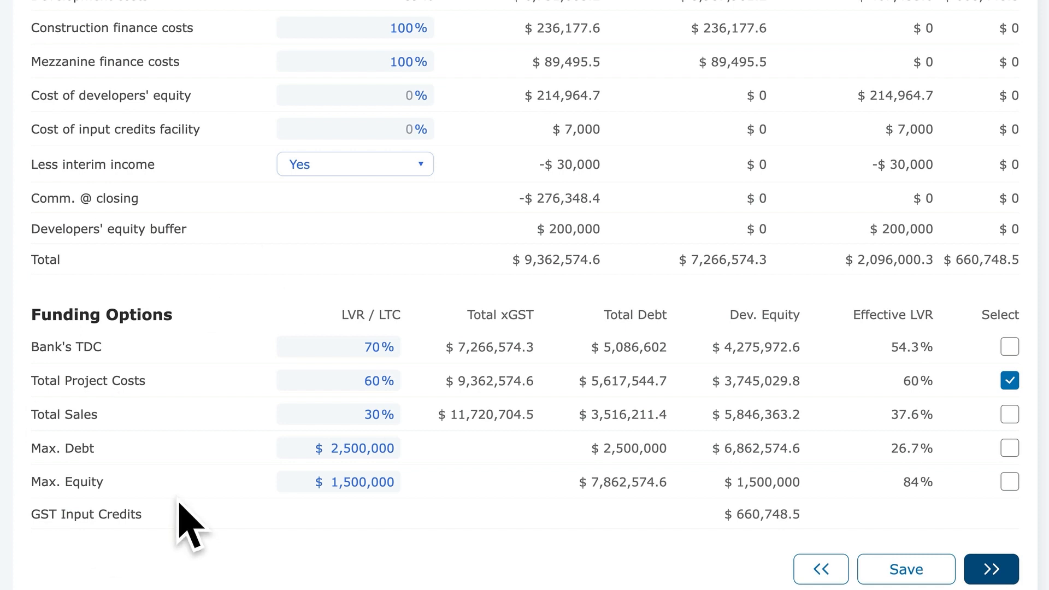
mouse_move(755, 258)
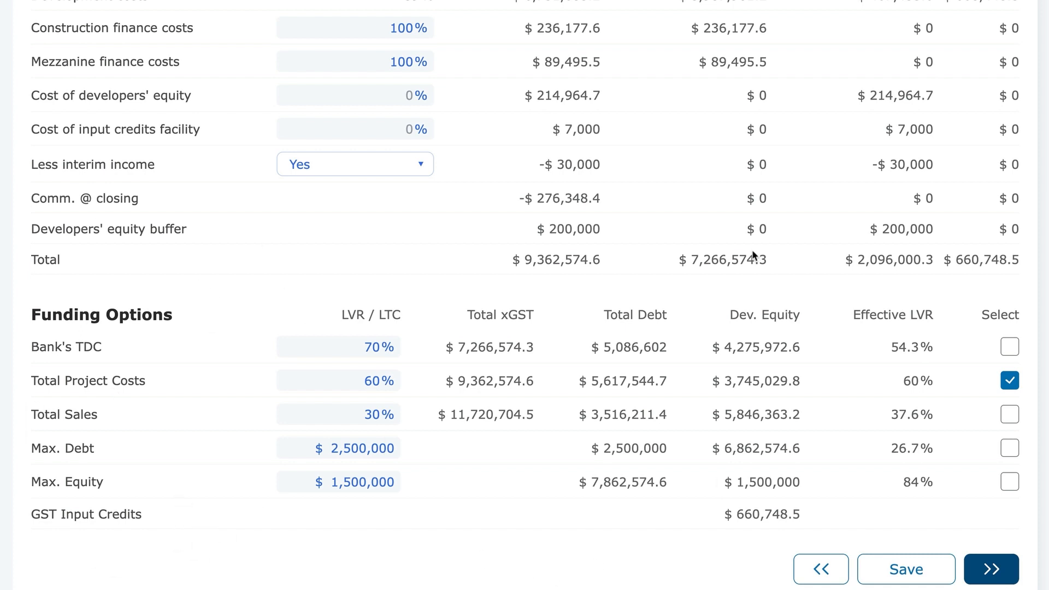